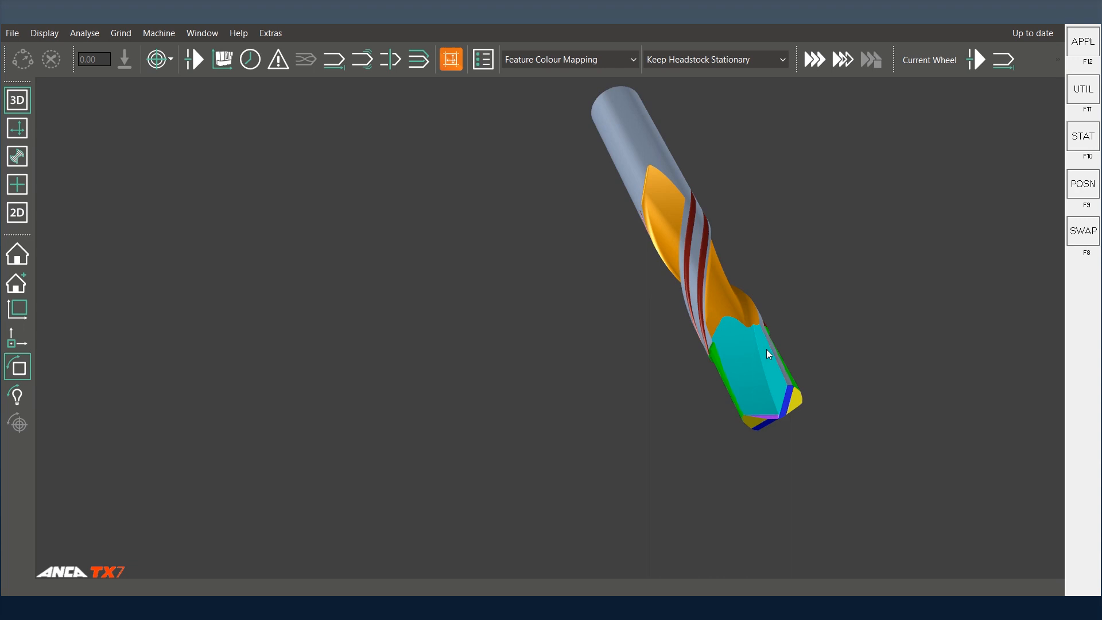
mouse_move(744, 368)
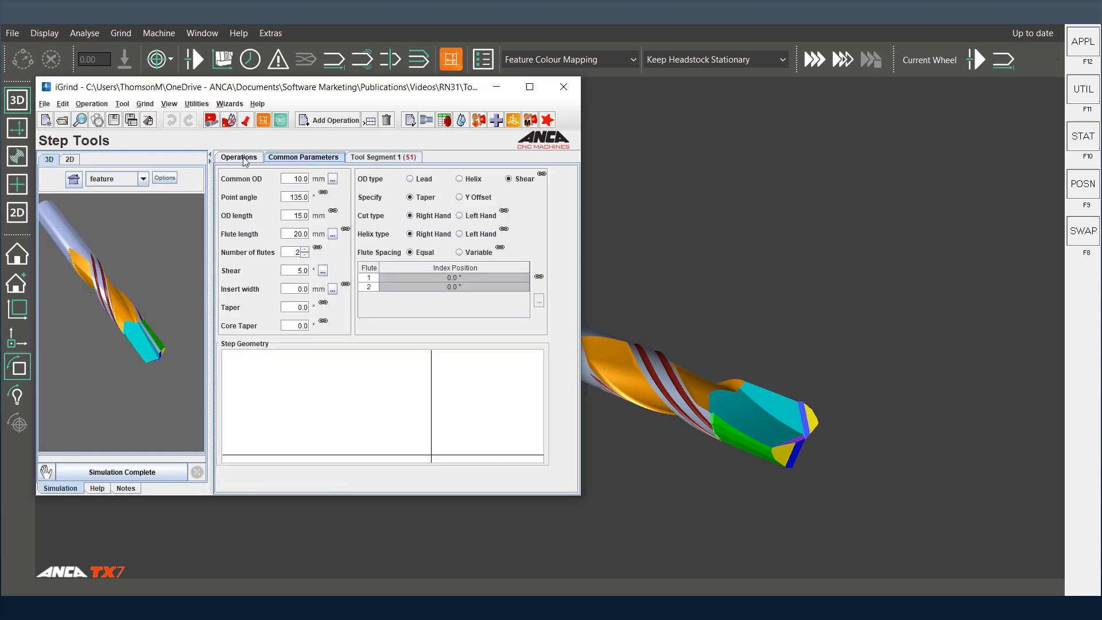
Show Tool Segment 1's helical rear settings (65 mm lead), then open the Tool menu.
left_click(239, 157)
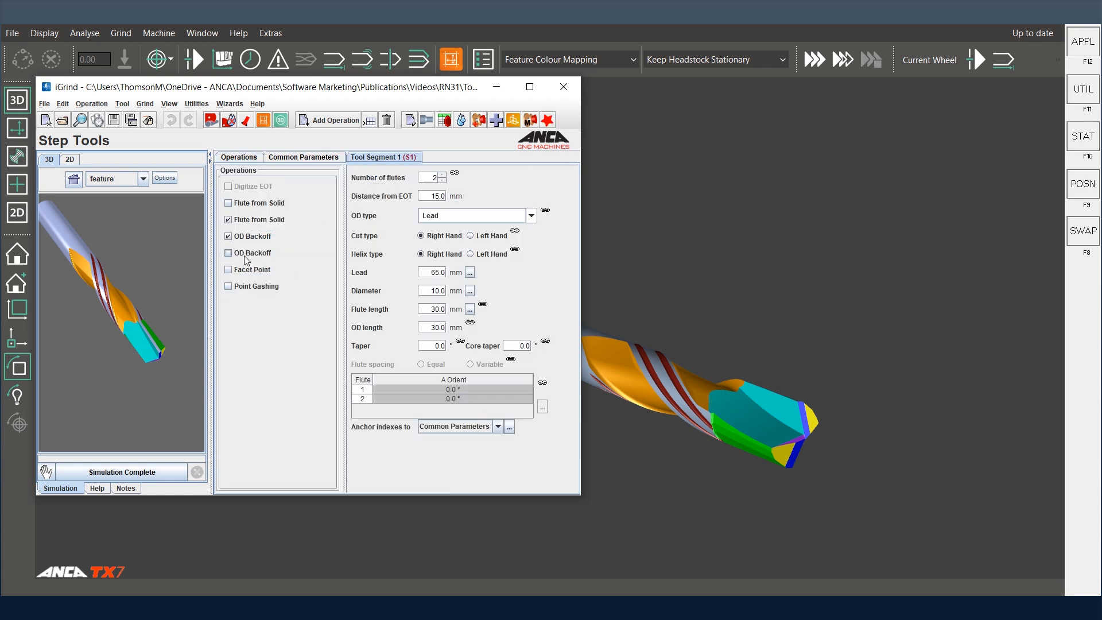
left_click(228, 253)
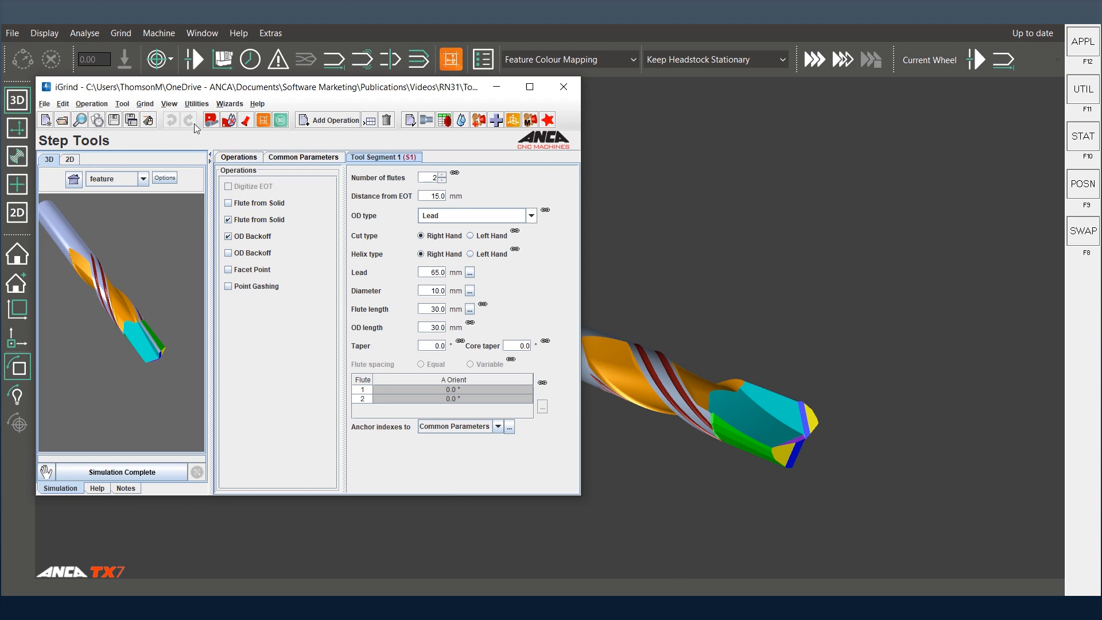
left_click(122, 103)
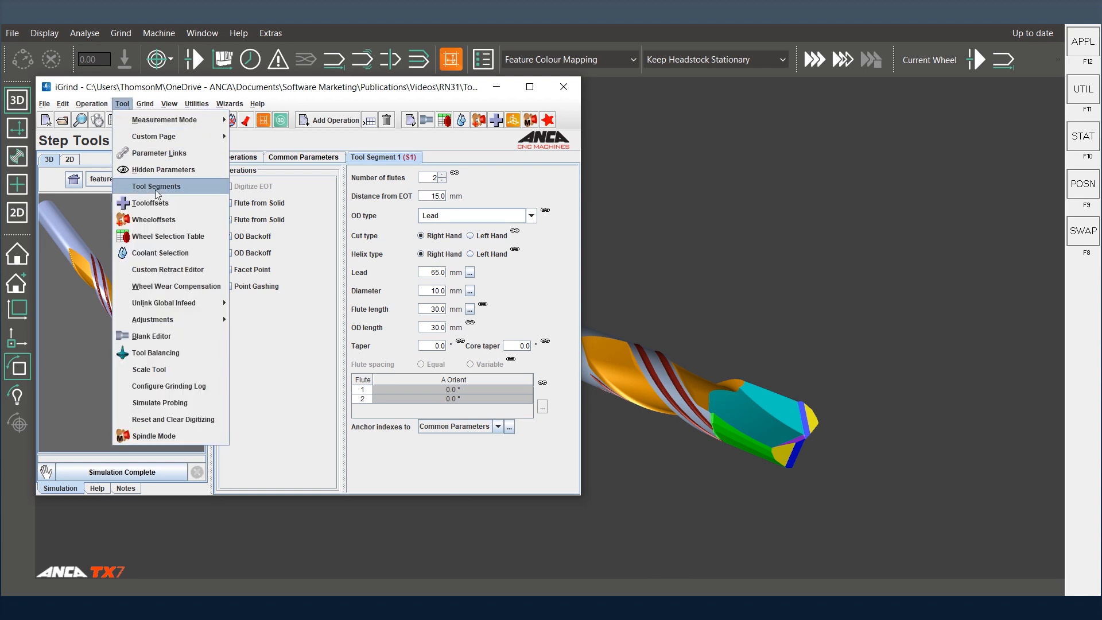
Choose Tool Segments to edit Tool Segment 1 and its 65 mm lead operations.
left_click(156, 186)
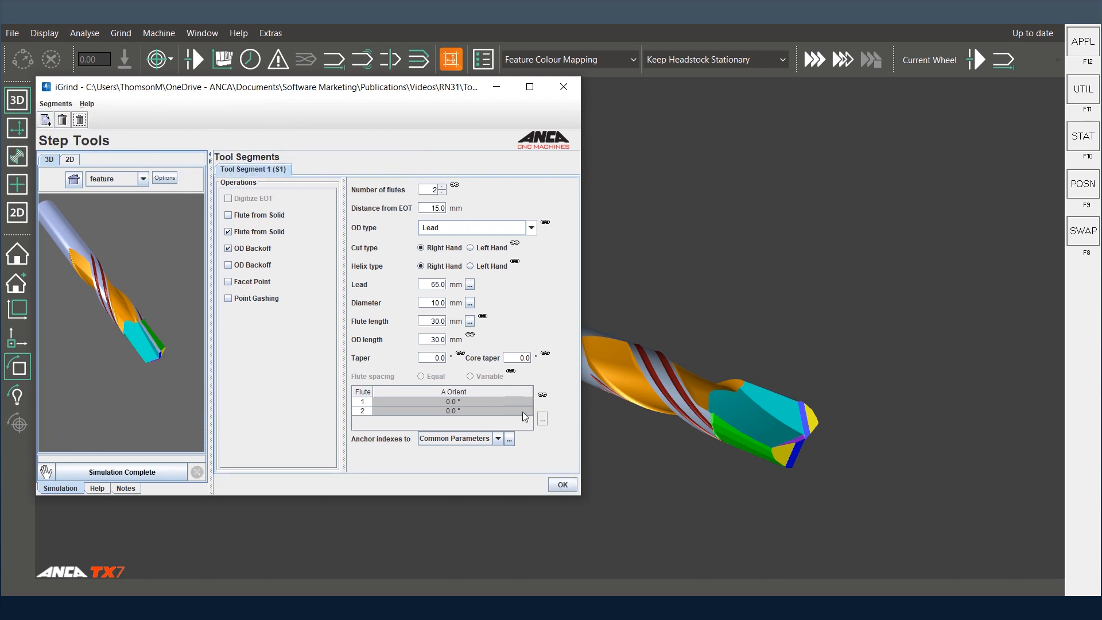
mouse_move(550, 470)
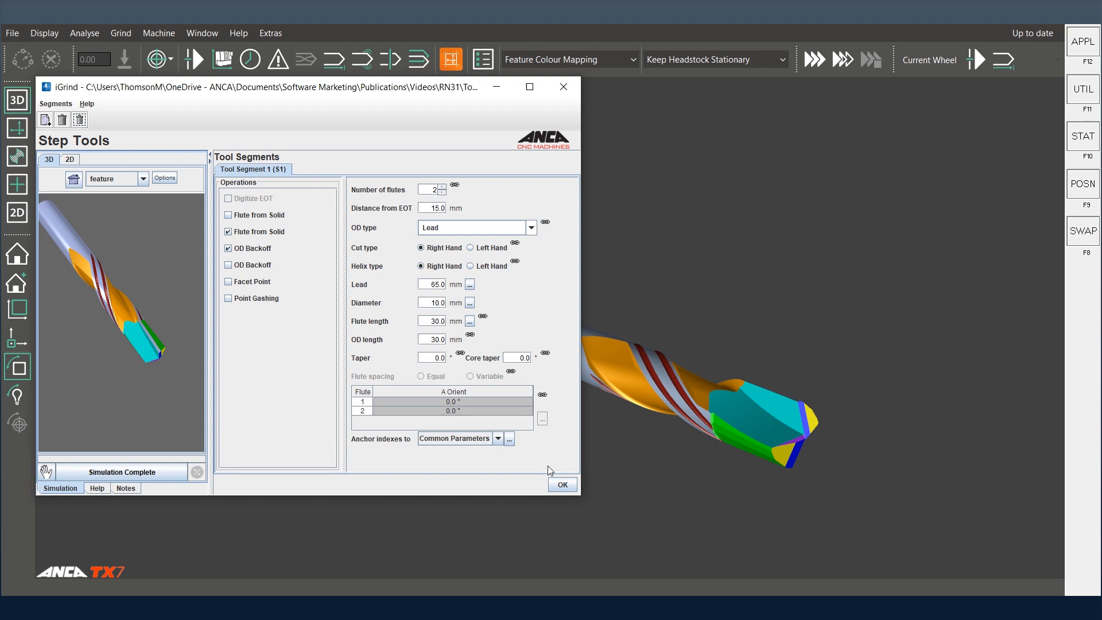